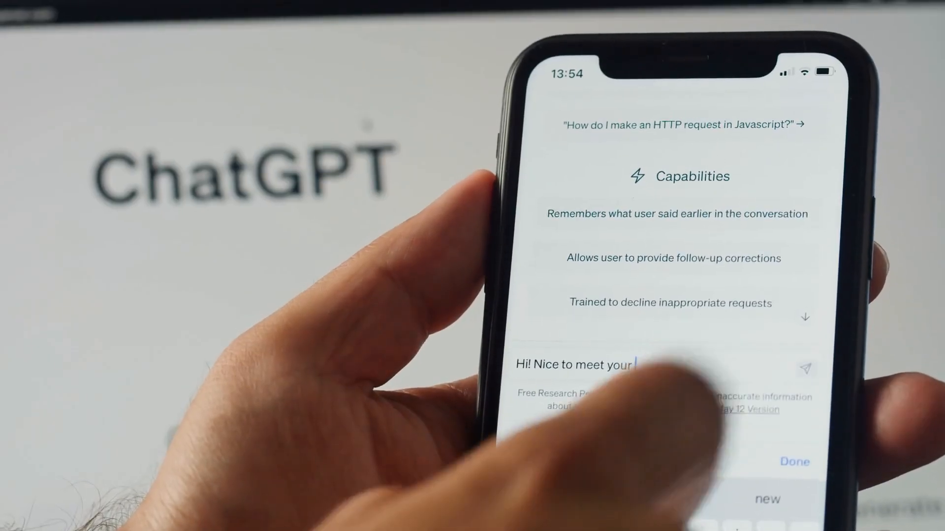
Send the drafted greeting so the assistant replies with a friendly offer to help.
click(805, 368)
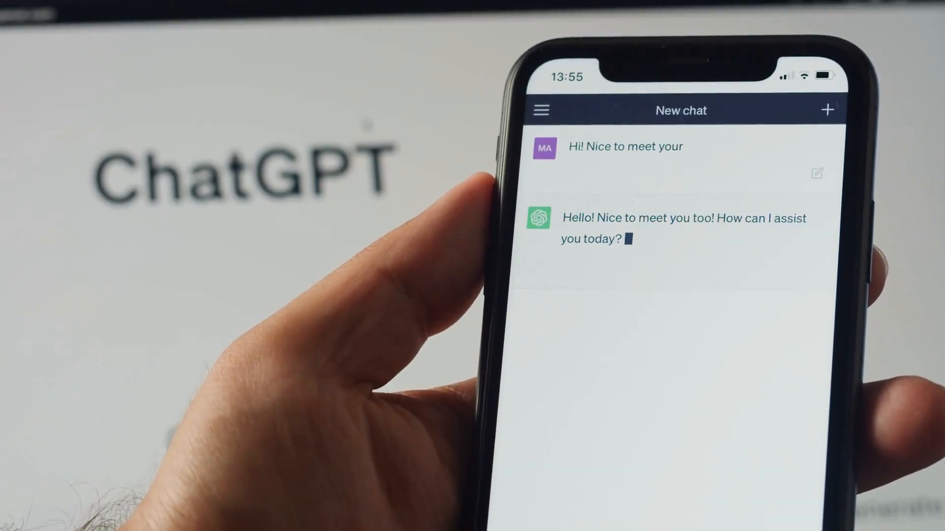